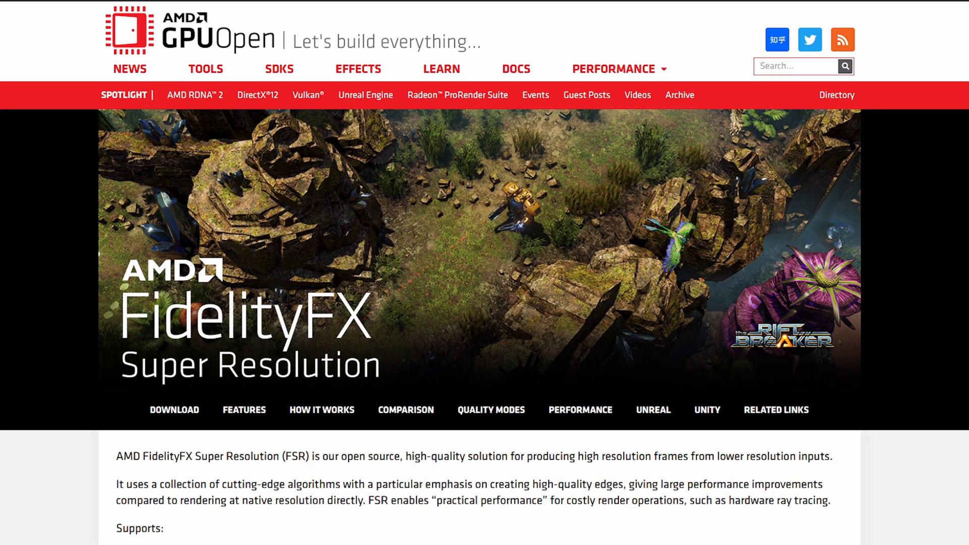
scroll("down", 3)
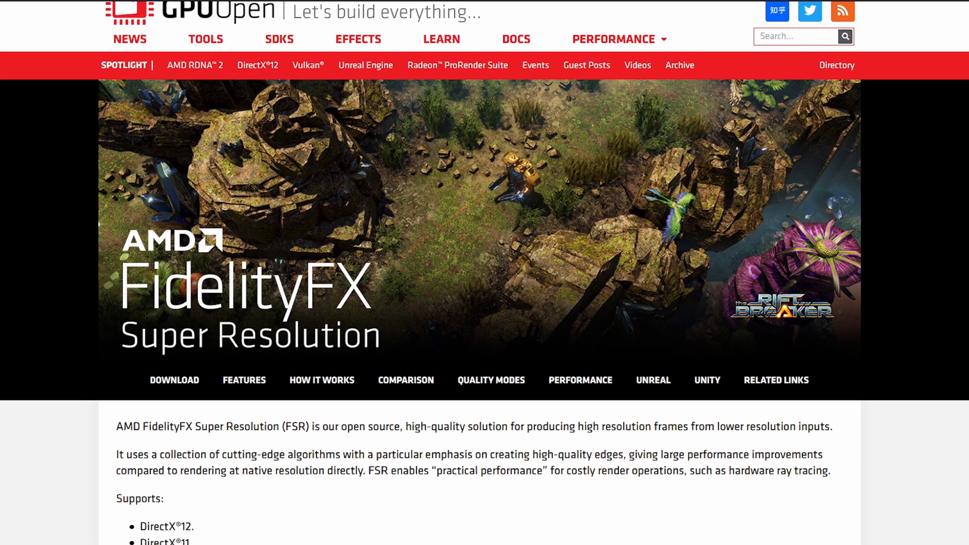
scroll("down", 3)
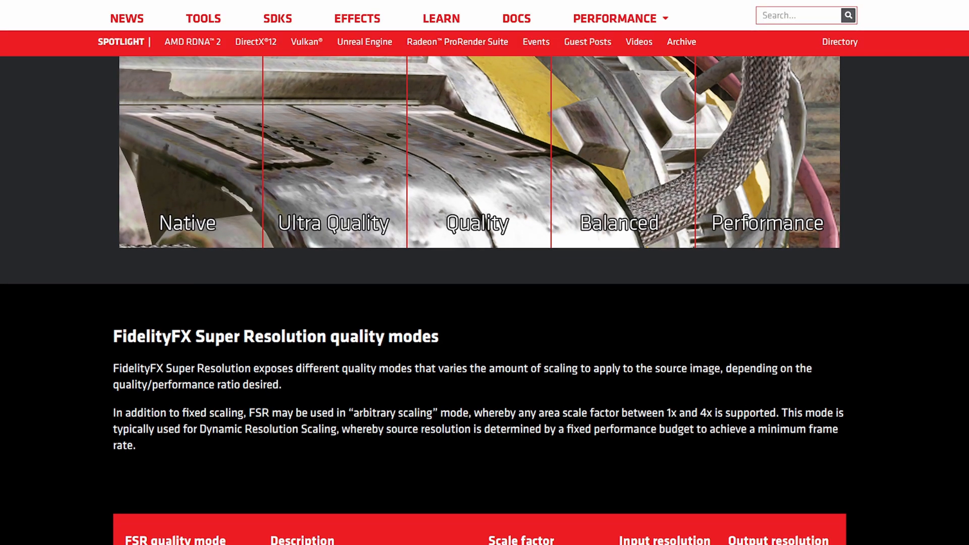
scroll("down", 3)
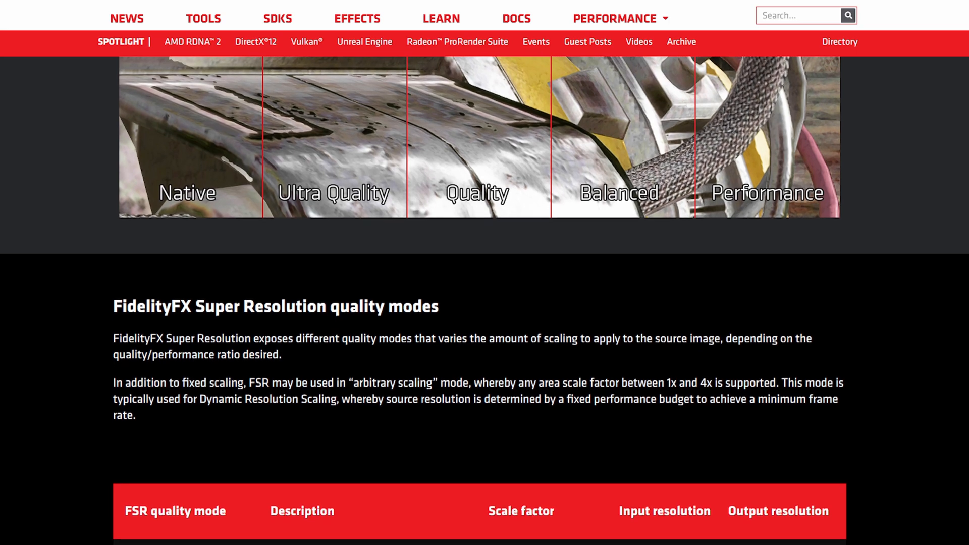
scroll("down", 3)
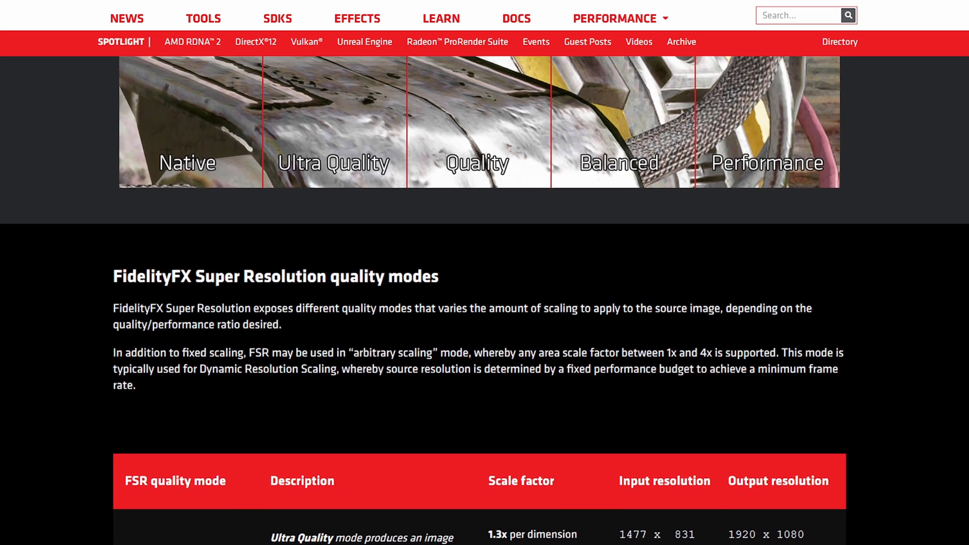
scroll("down", 3)
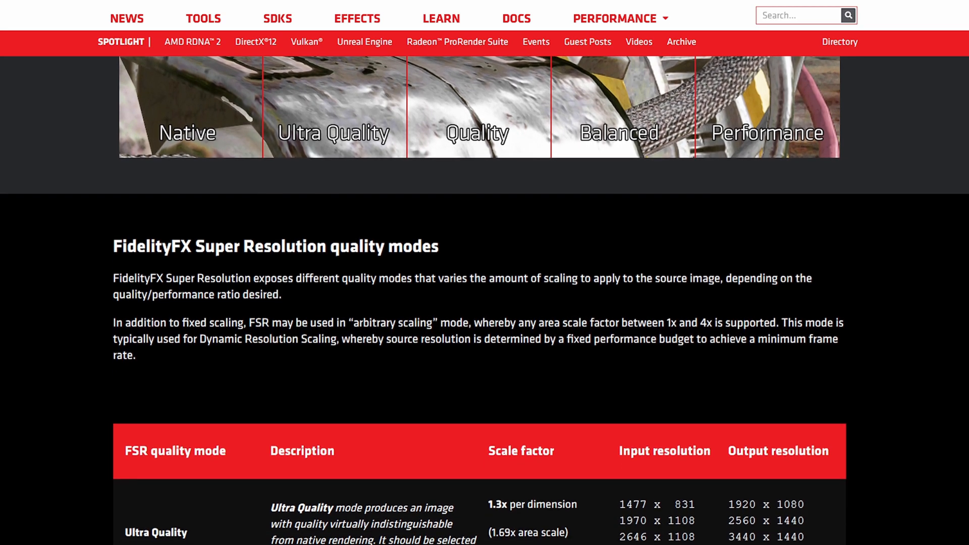
scroll("down", 3)
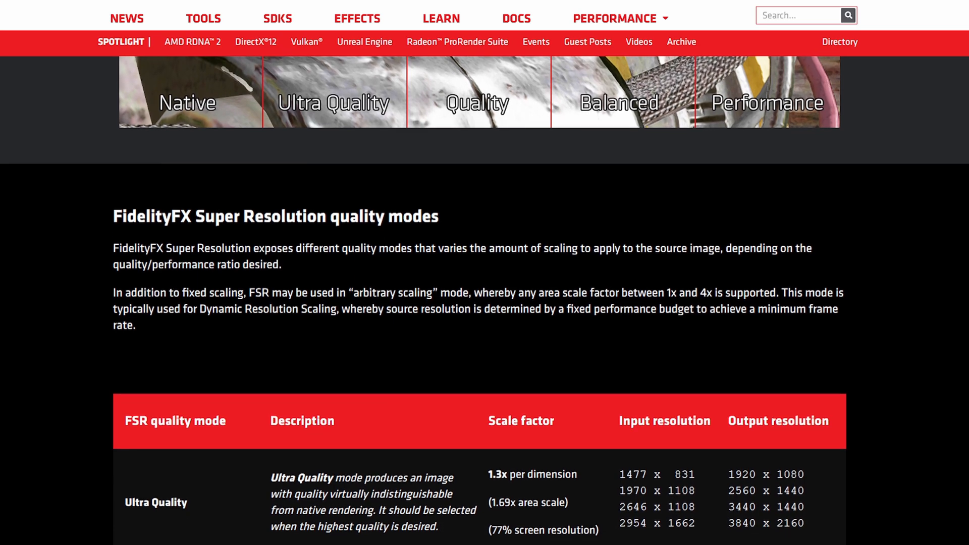